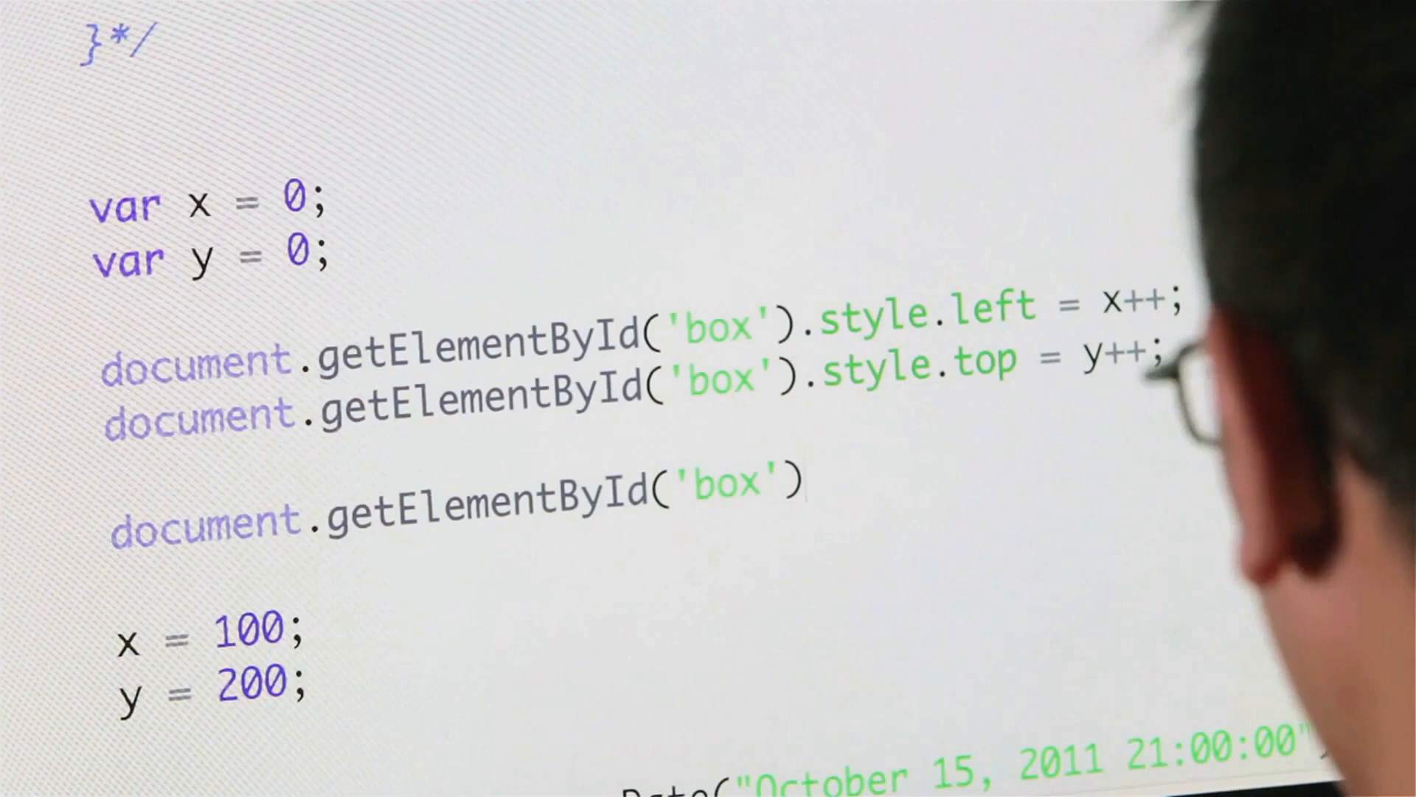
{"action": "type", "text": ".style."}
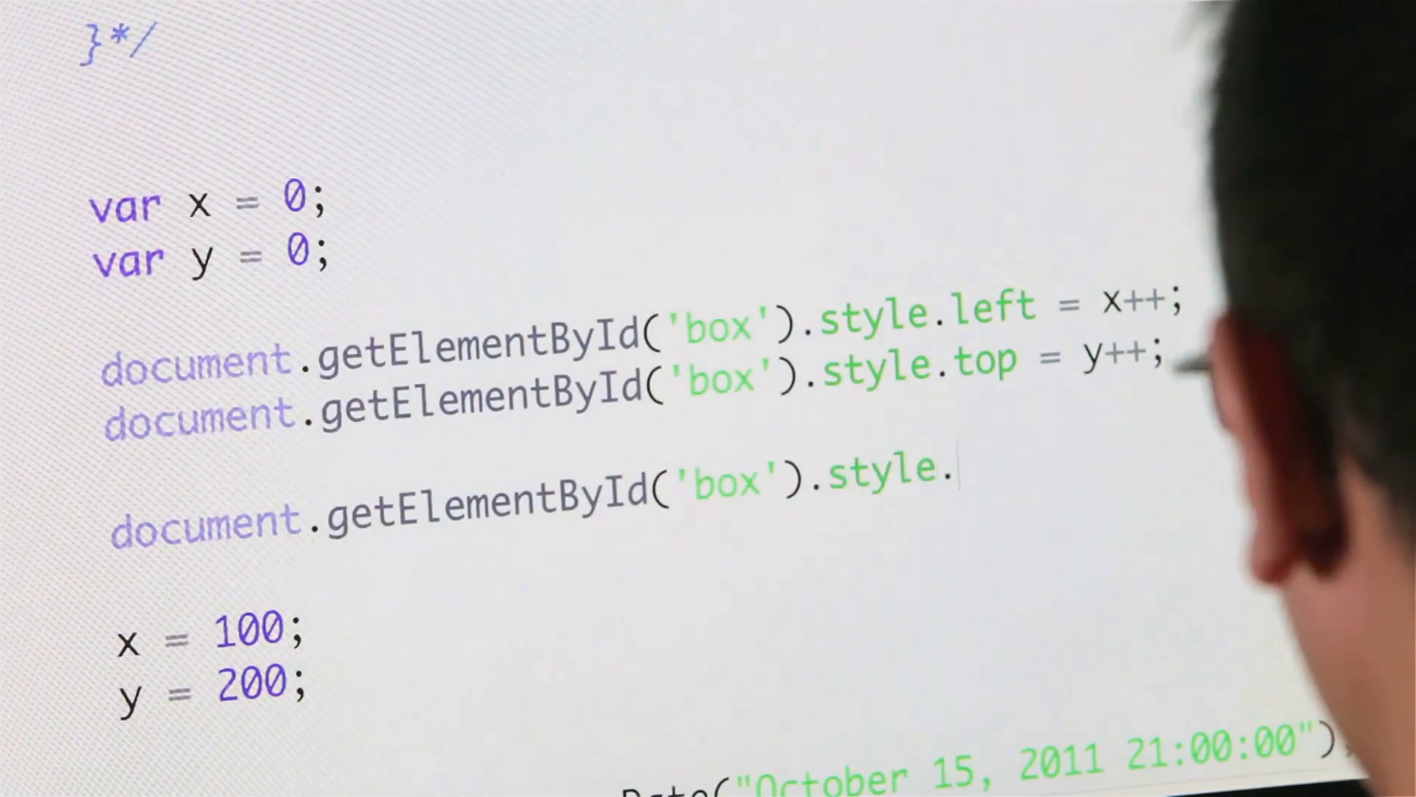
{"action": "type", "text": "width ="}
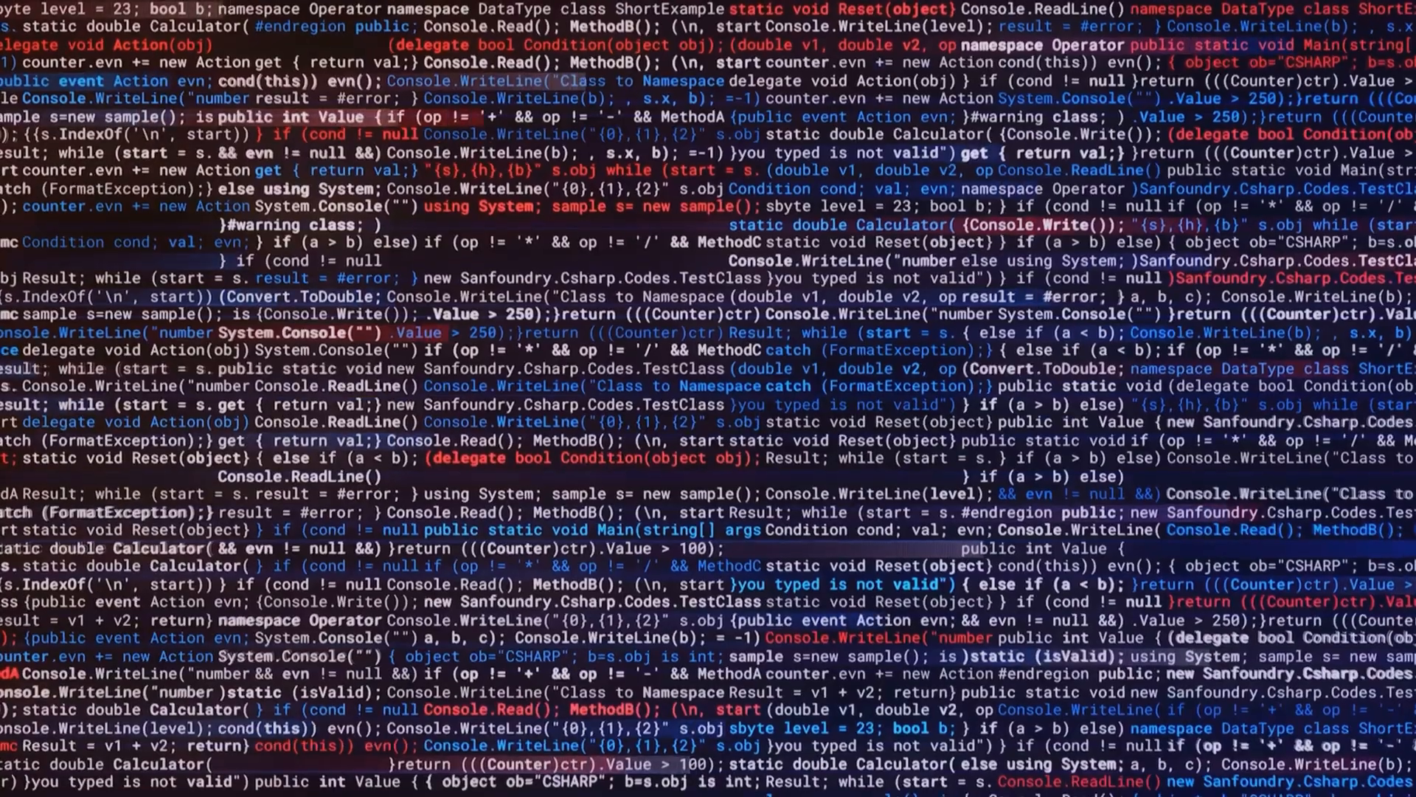
{"action": "scroll", "scroll_direction": "down", "scroll_amount": 3}
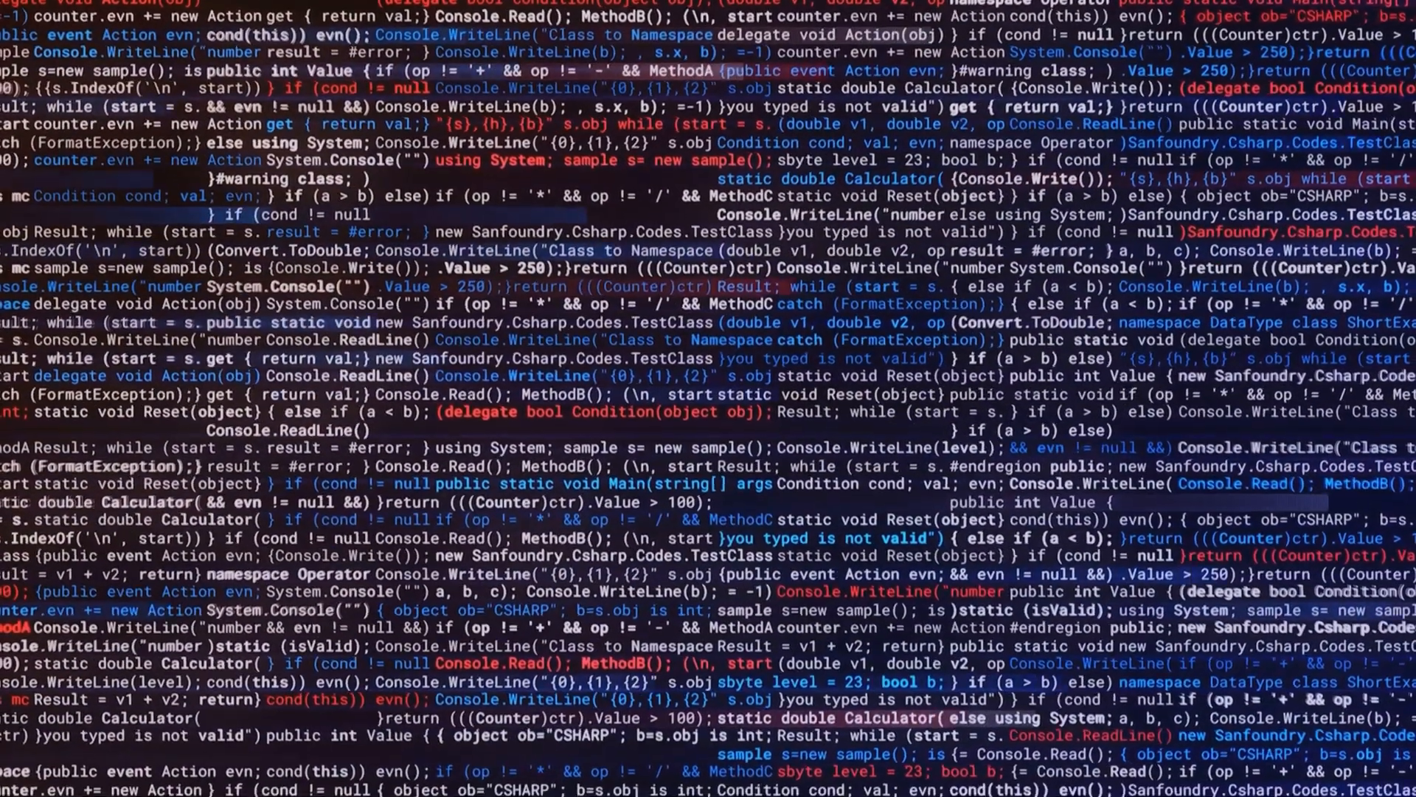
{"action": "scroll", "scroll_direction": "down", "scroll_amount": 3}
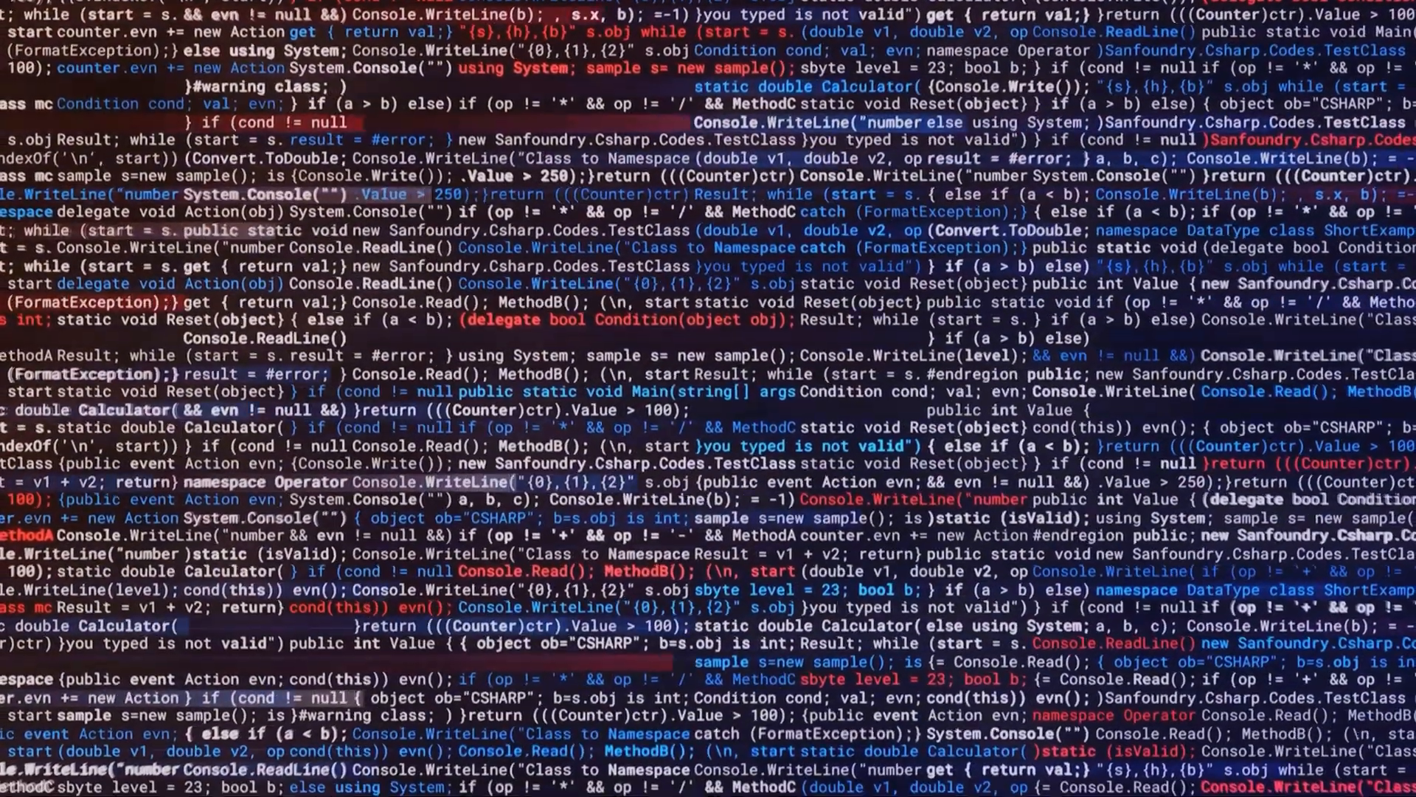
{"action": "scroll", "scroll_direction": "down", "scroll_amount": 3}
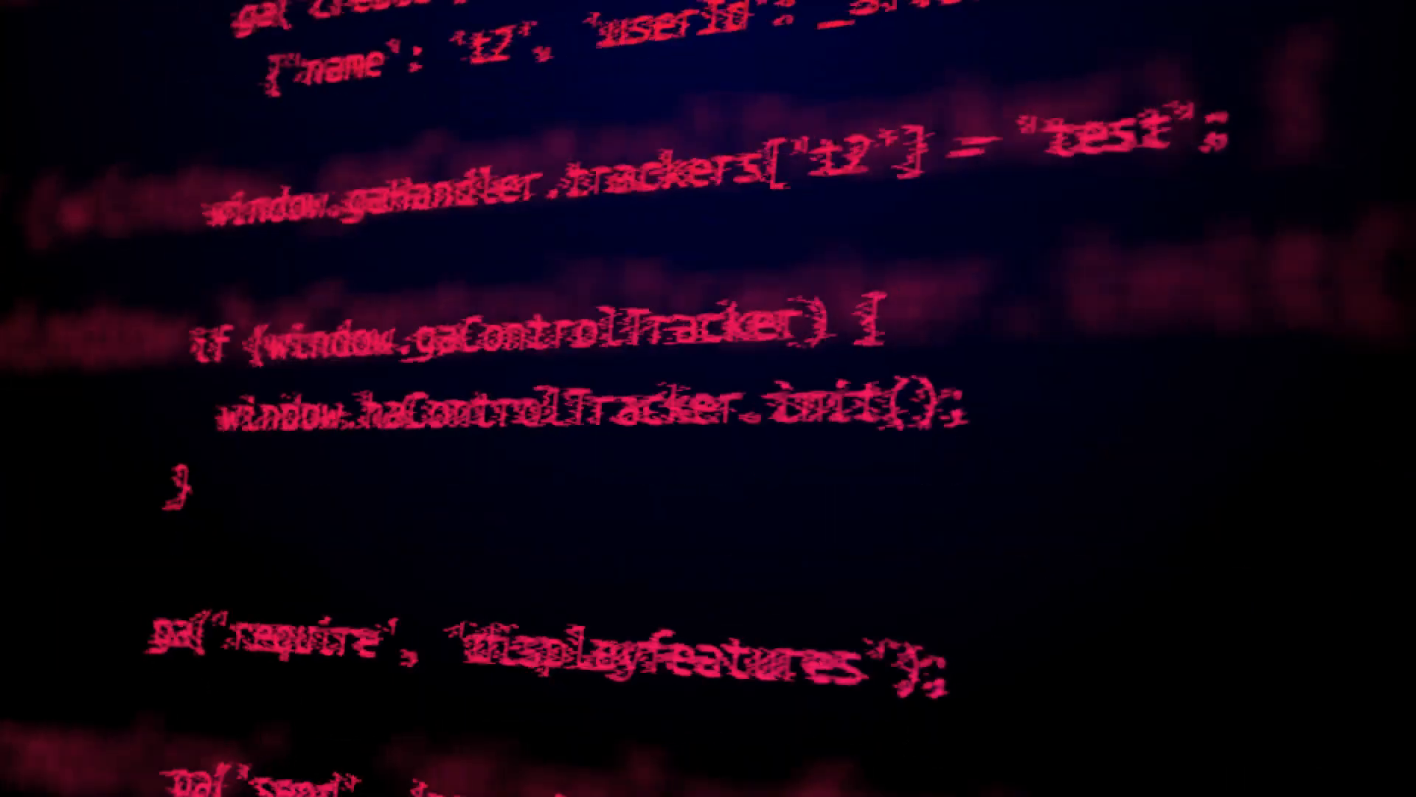
{"action": "scroll", "scroll_direction": "down", "scroll_amount": 3}
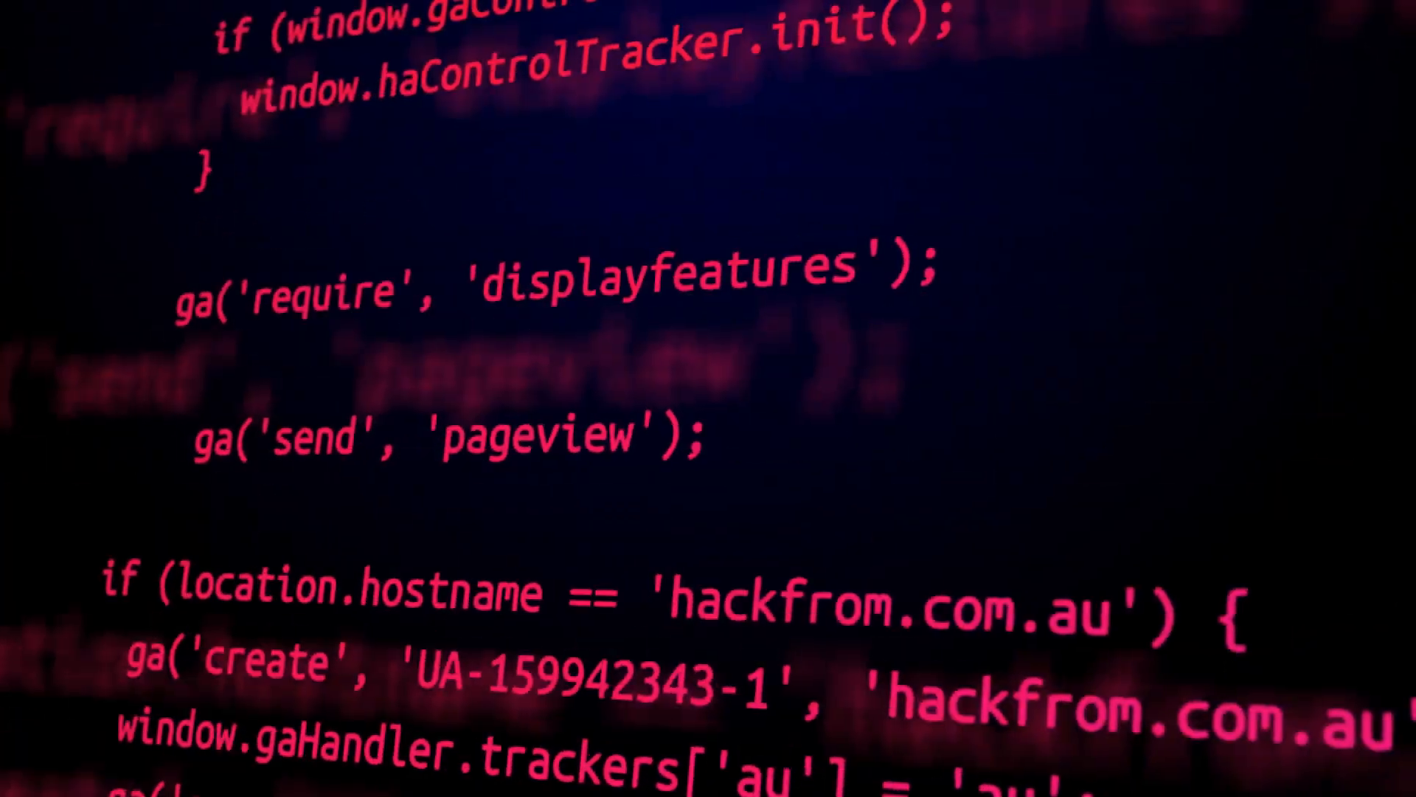
{"action": "scroll", "scroll_direction": "down", "scroll_amount": 3}
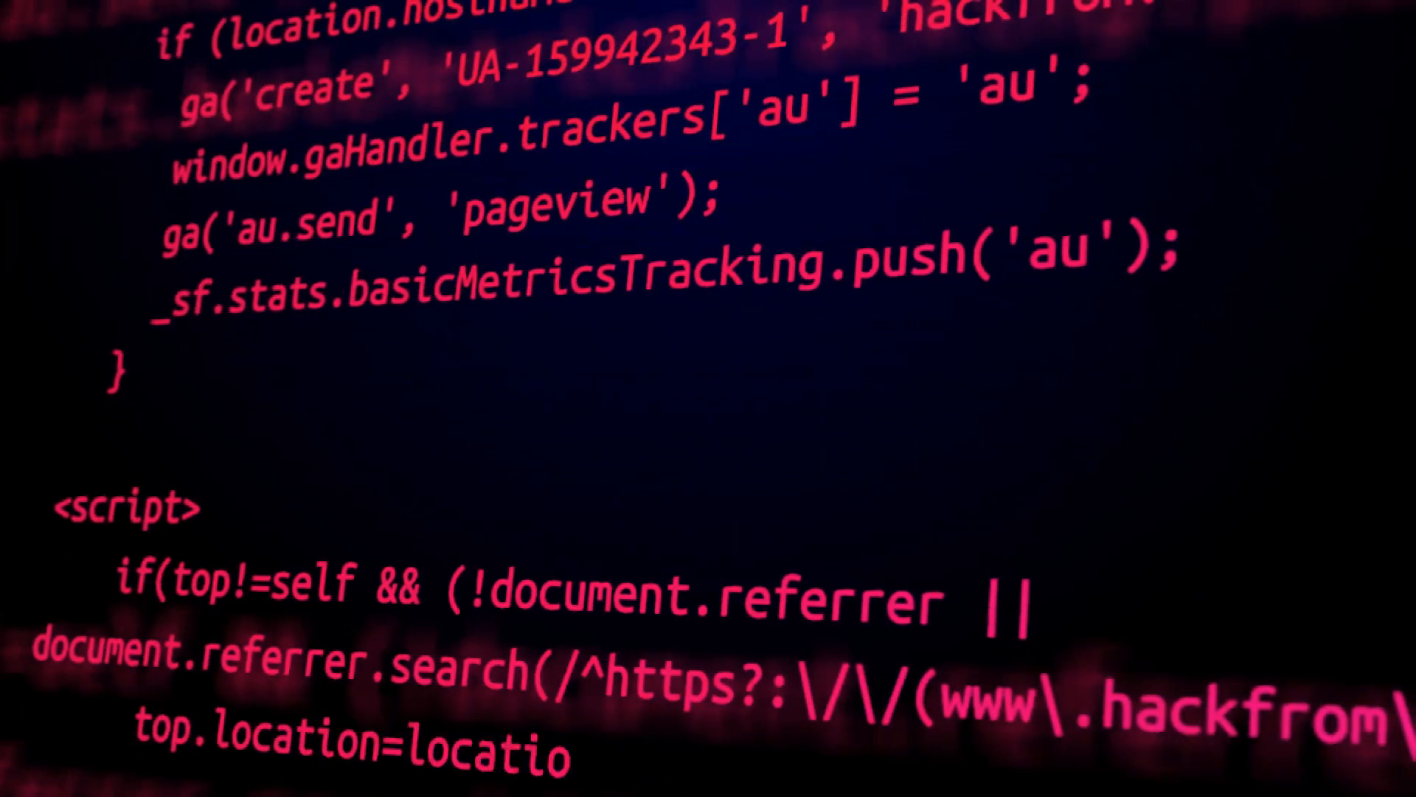